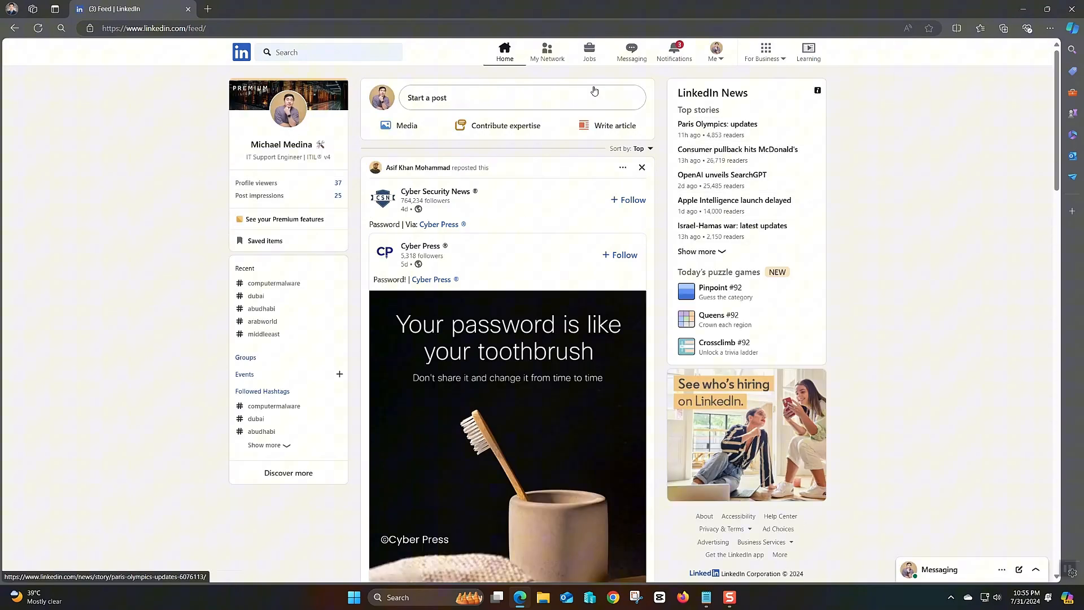
pyautogui.moveTo(716, 52)
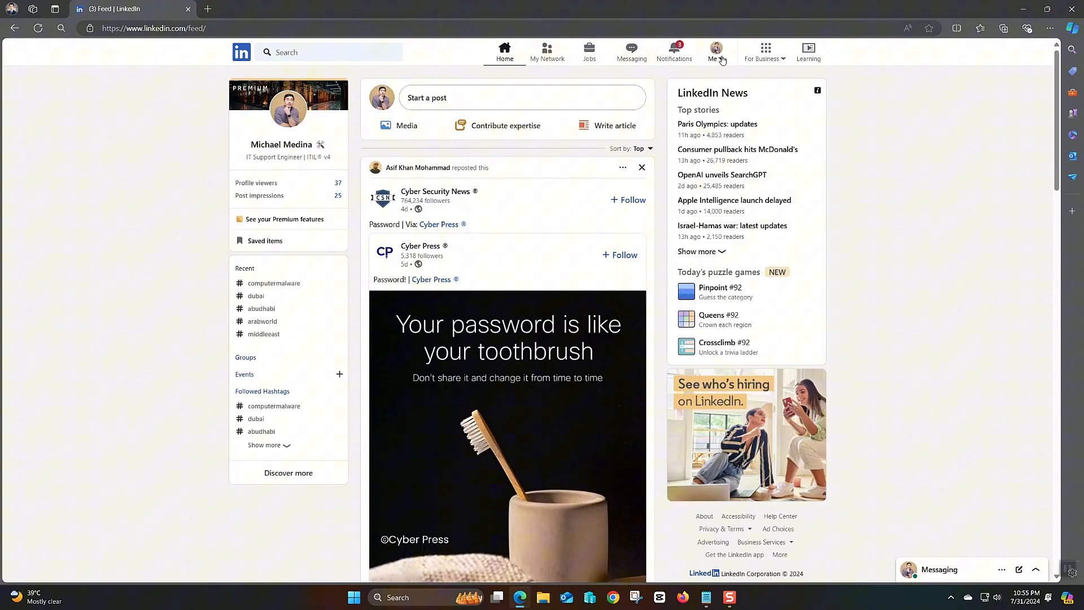
# Step: Reach Settings & Privacy from the Me menu in the top bar
pyautogui.click(716, 49)
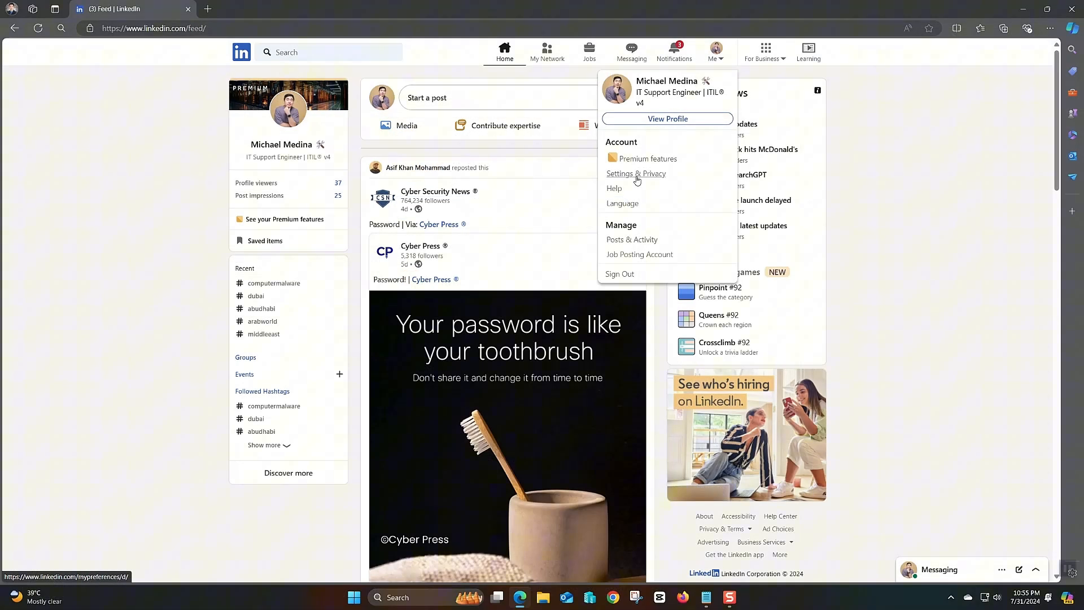
pyautogui.click(636, 174)
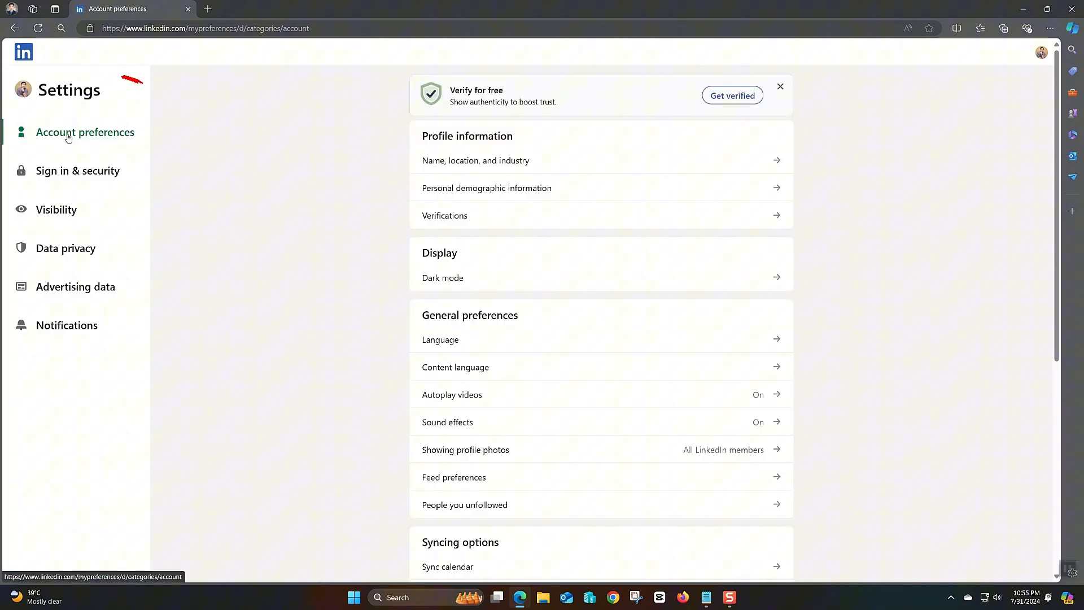
pyautogui.moveTo(372, 222)
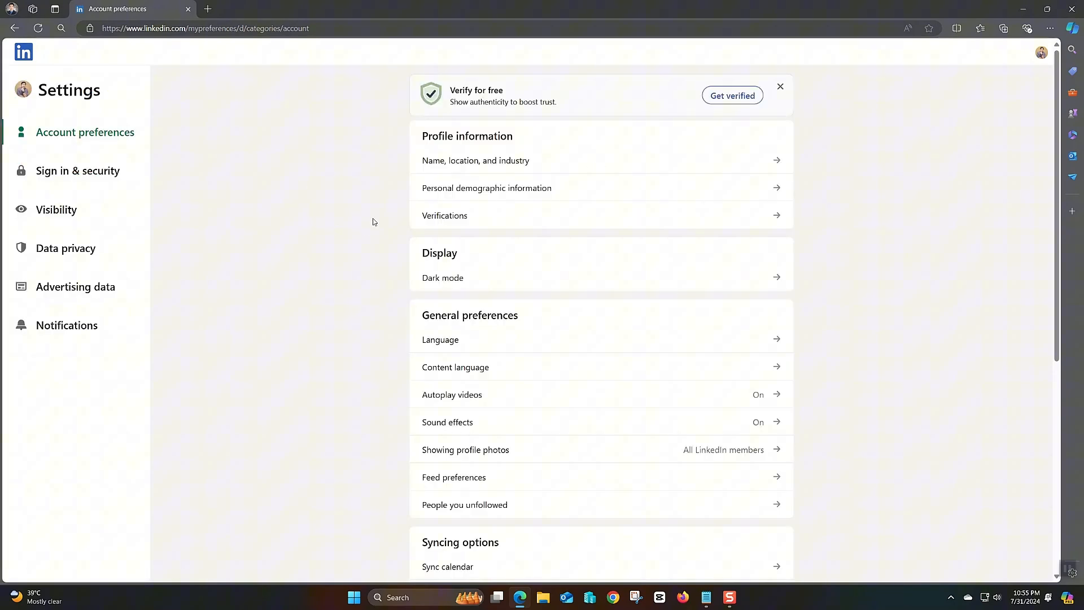
# Step: Open Manage Premium account under Subscriptions & payments in Account preferences
pyautogui.scroll(-3)
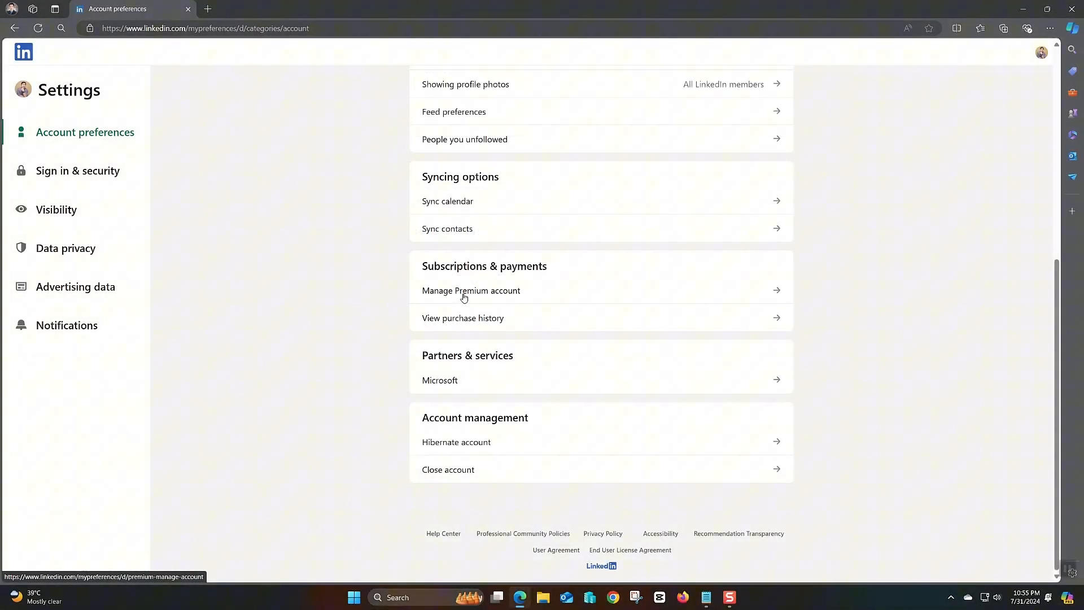
pyautogui.click(471, 290)
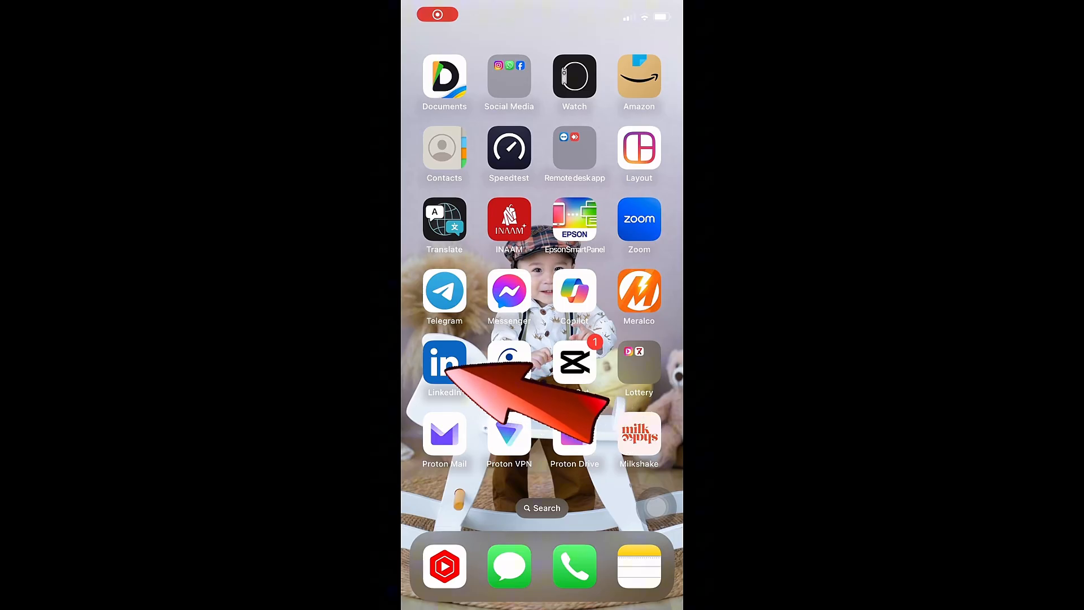
# Step: In the LinkedIn iPhone app, reach Manage Premium account through profile, Settings and Account preferences
pyautogui.click(444, 361)
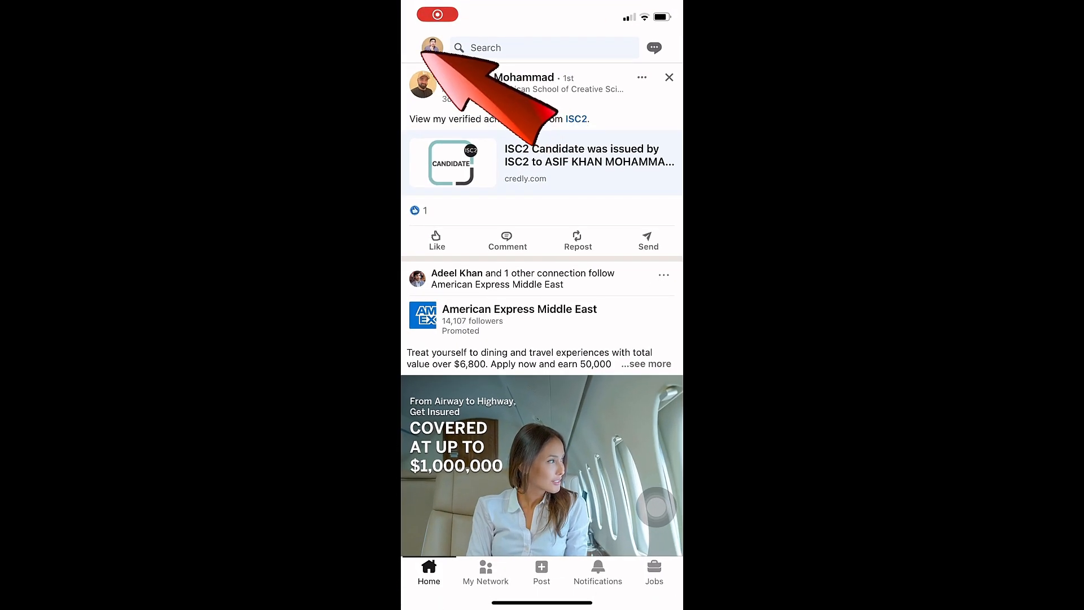
pyautogui.click(431, 48)
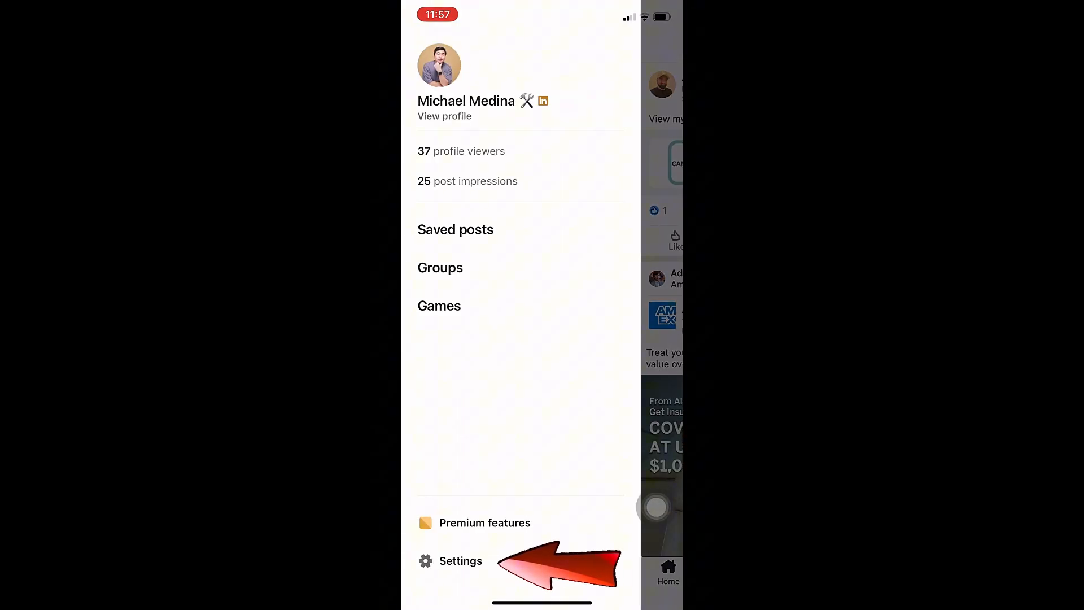
pyautogui.click(460, 561)
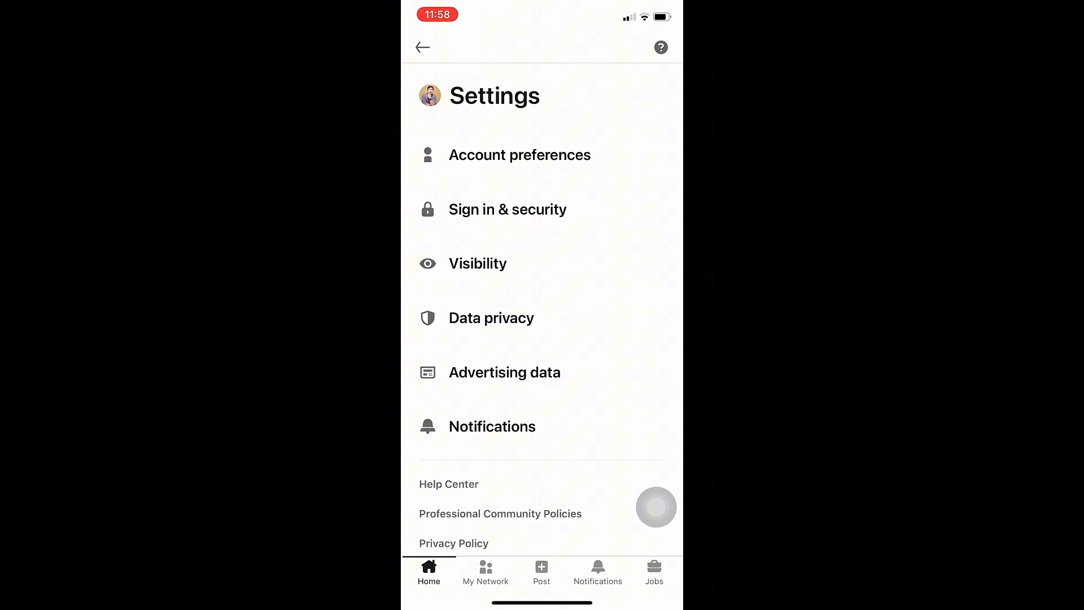
pyautogui.click(519, 154)
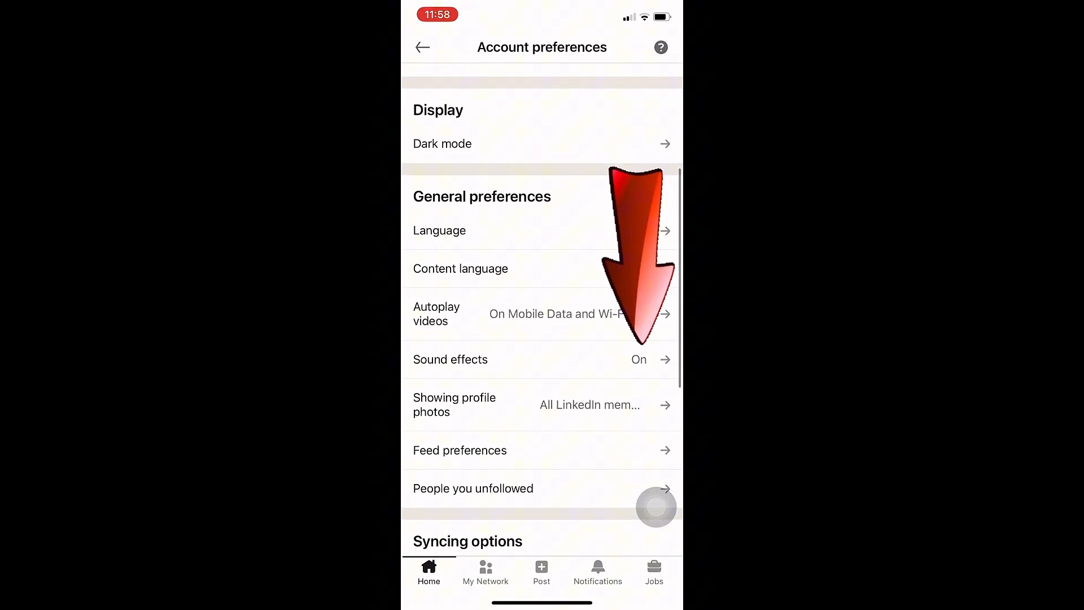
pyautogui.scroll(-3)
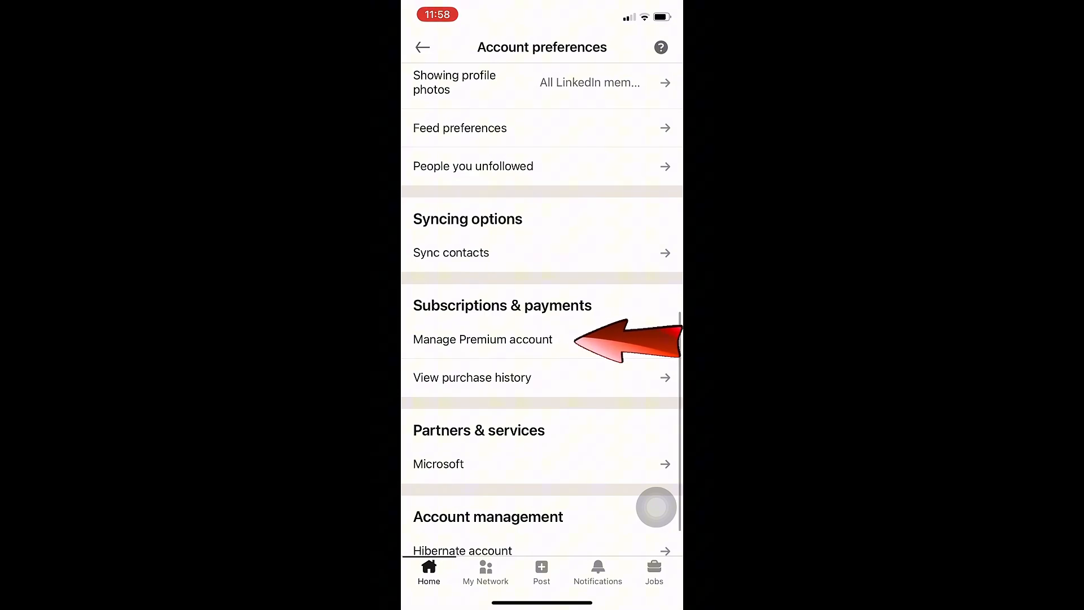
pyautogui.click(482, 339)
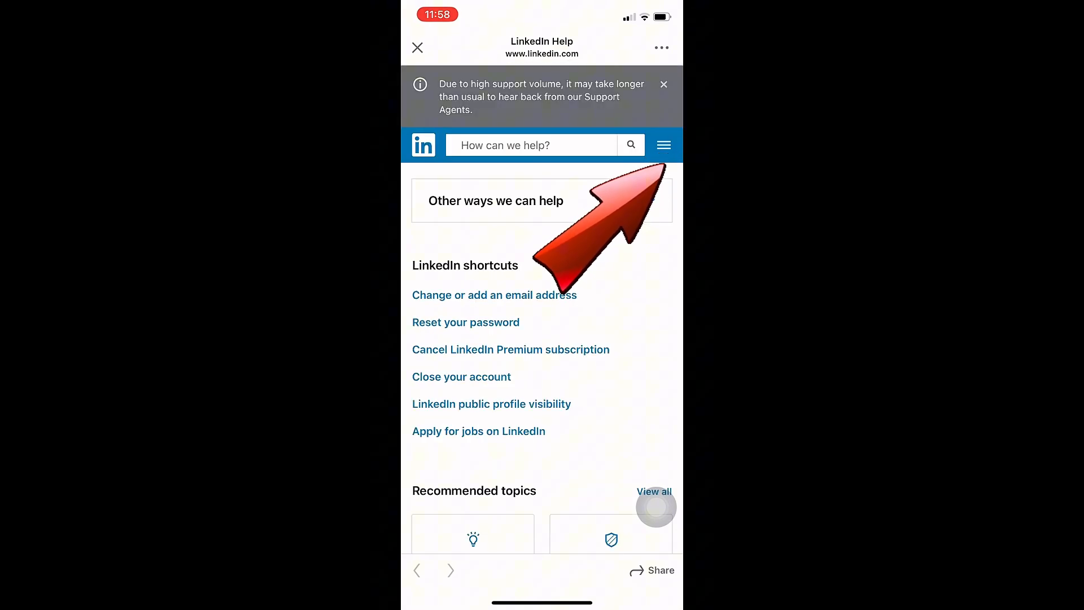
# Step: Send the in-app LinkedIn Help page to the phone's web browser via Open in Browser
pyautogui.click(662, 145)
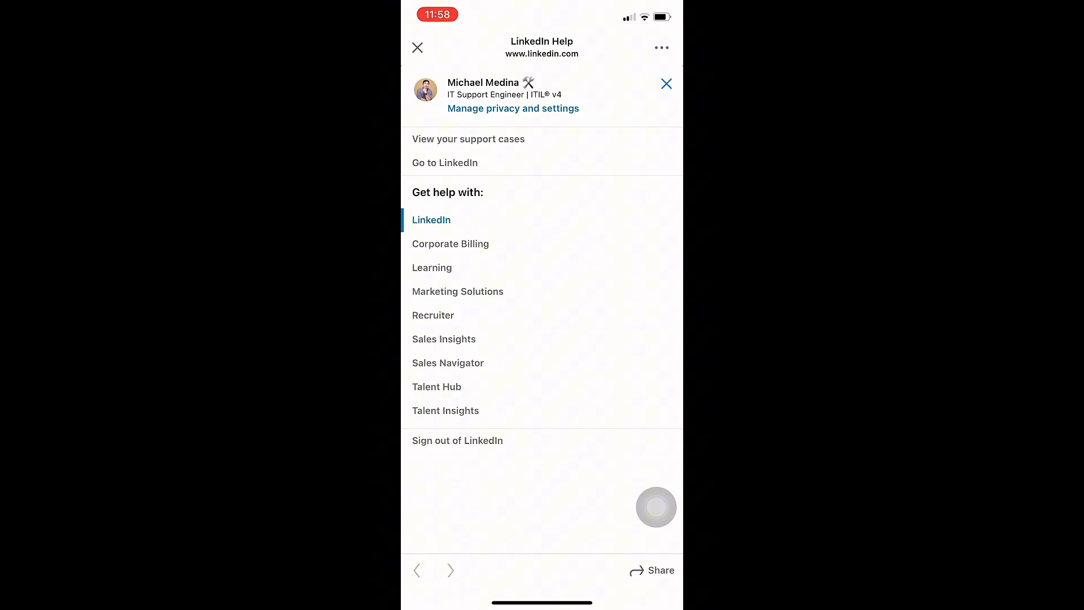
pyautogui.click(652, 569)
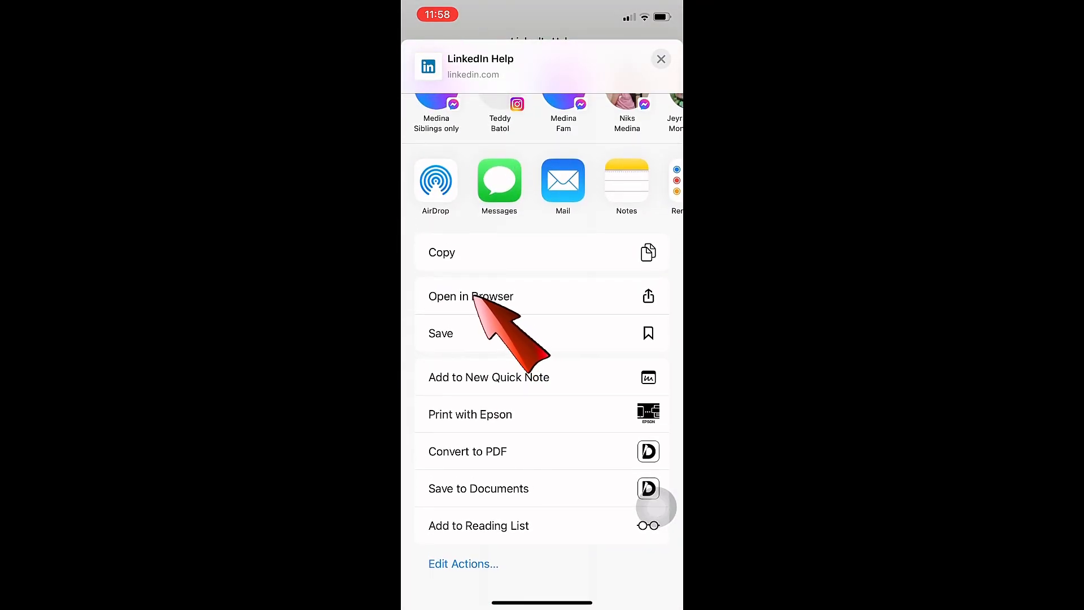
pyautogui.click(470, 295)
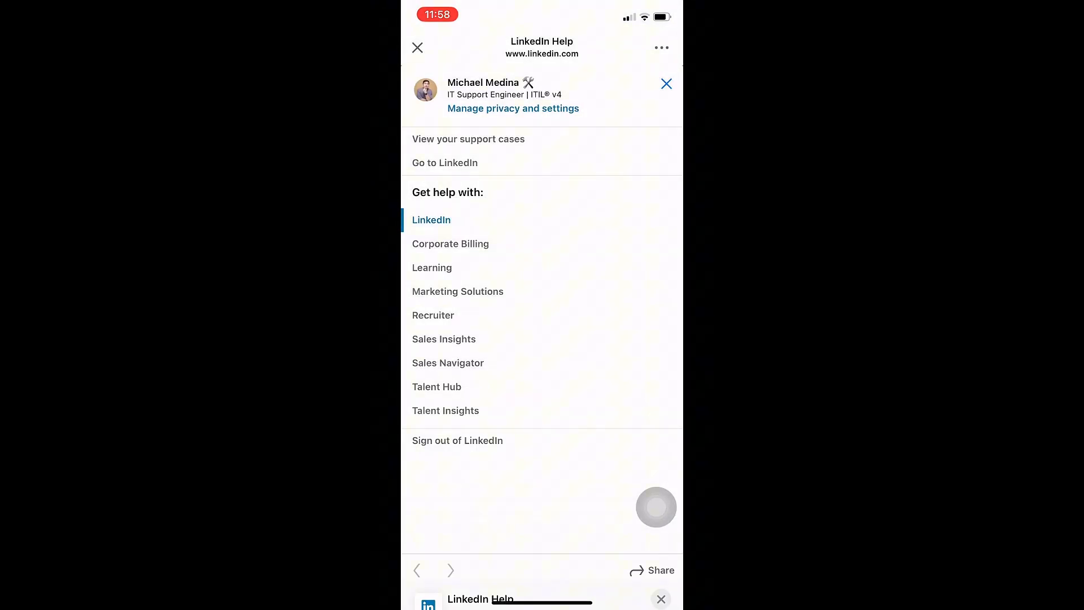
pyautogui.click(417, 48)
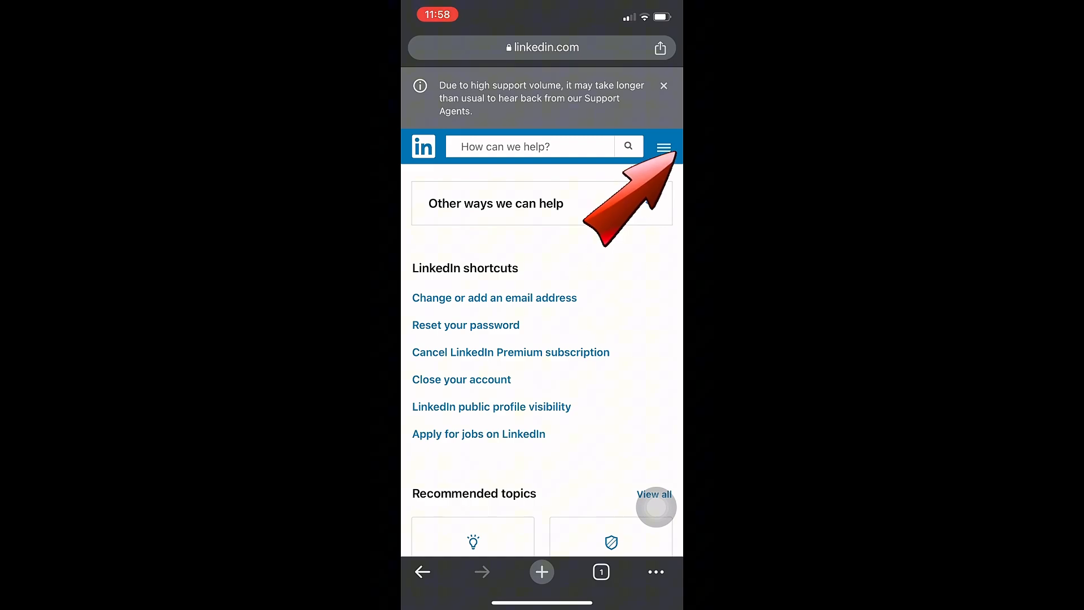
# Step: In Safari, go via Manage privacy and settings to the Manage Premium account page with Cancel subscription
pyautogui.click(664, 146)
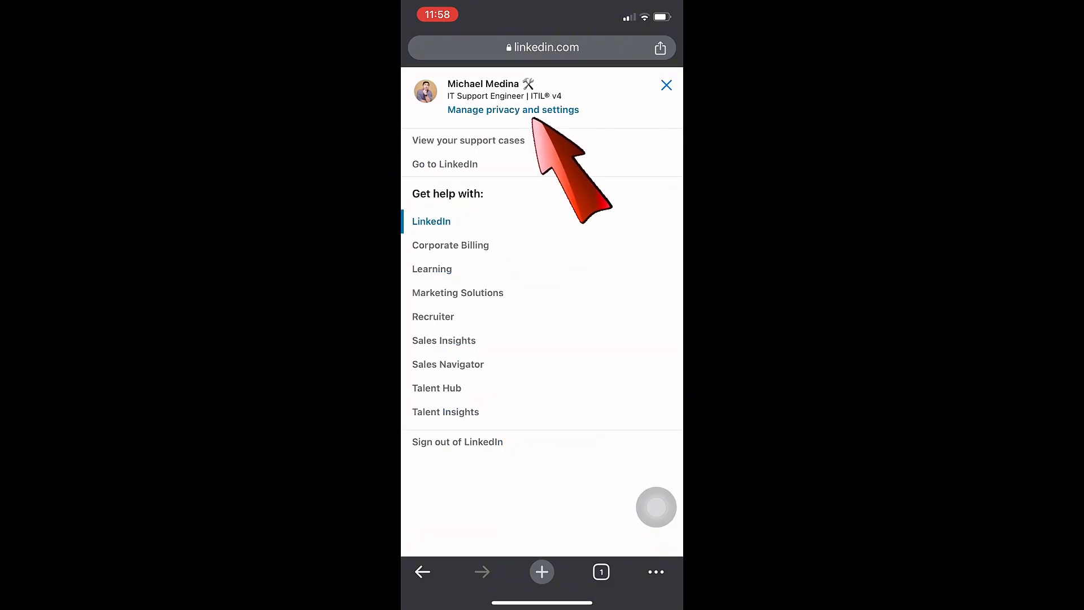
pyautogui.click(512, 109)
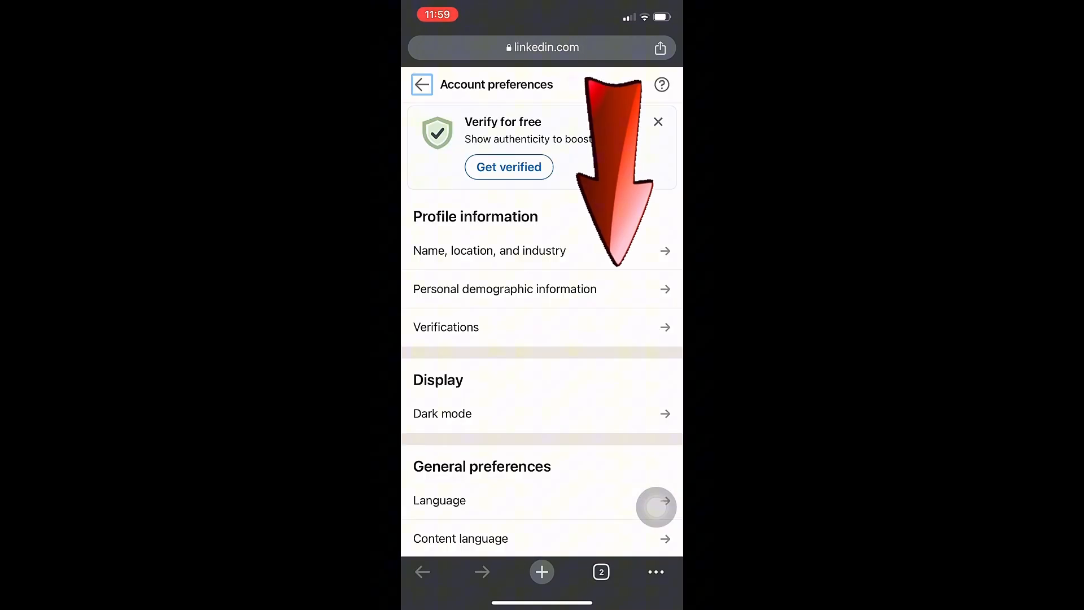
pyautogui.scroll(-3)
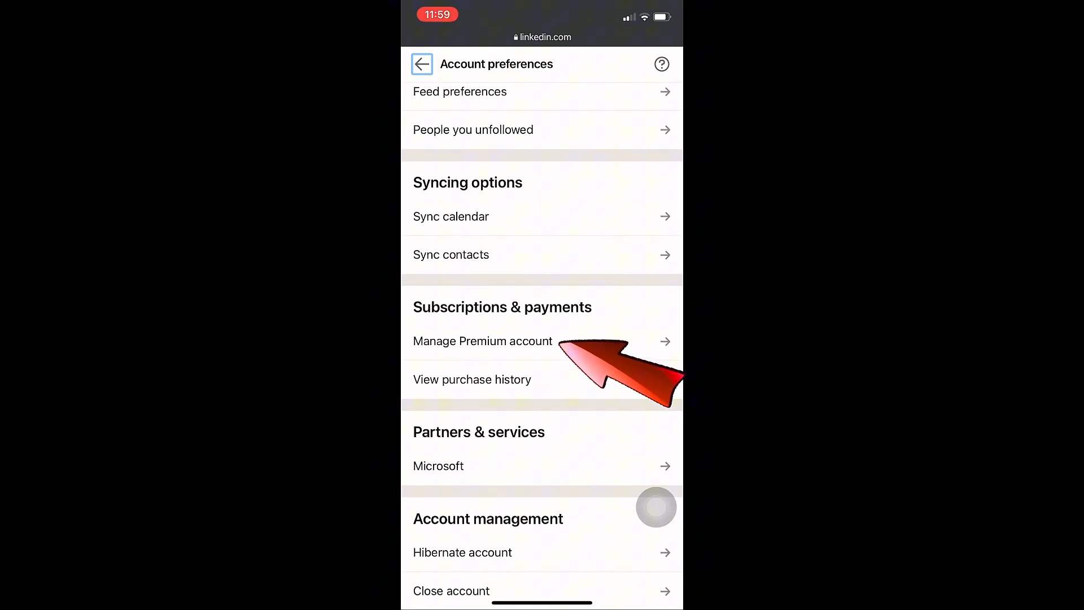
pyautogui.click(482, 341)
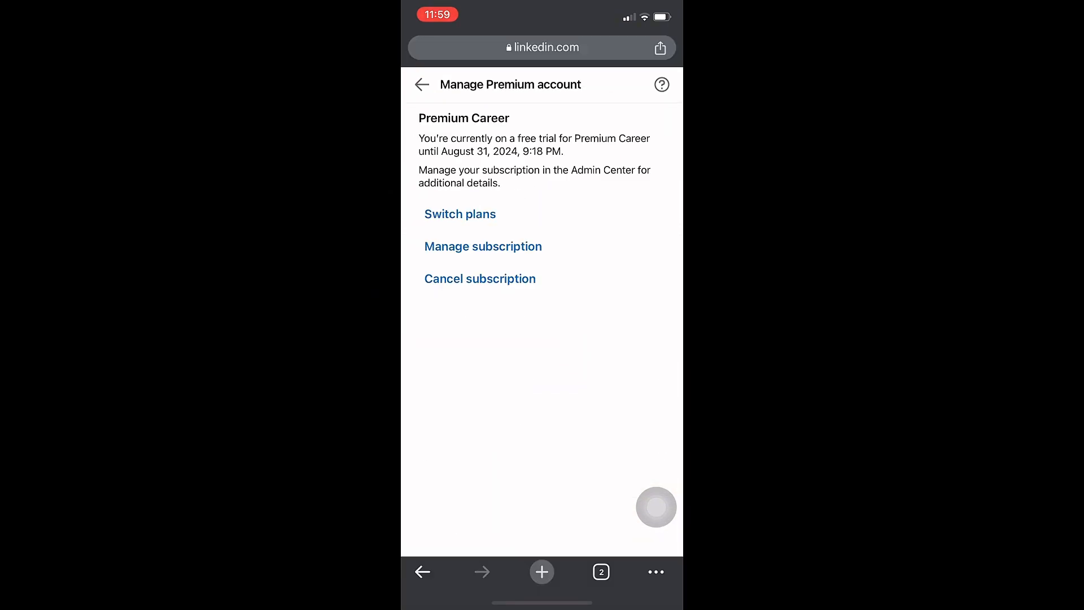